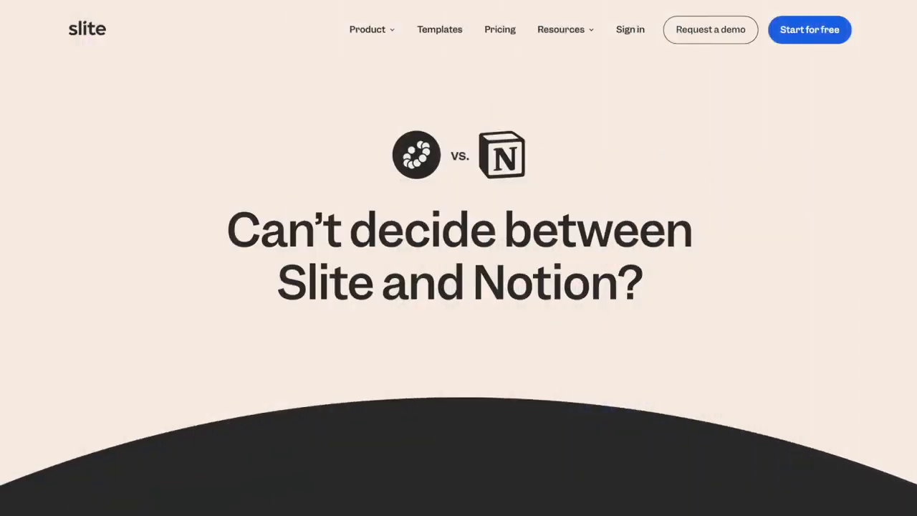
scroll(down, 3)
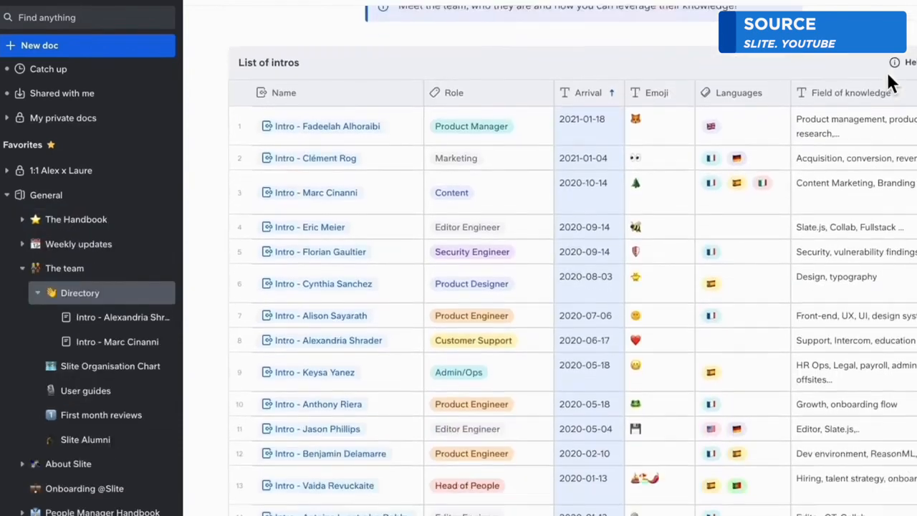
scroll(down, 3)
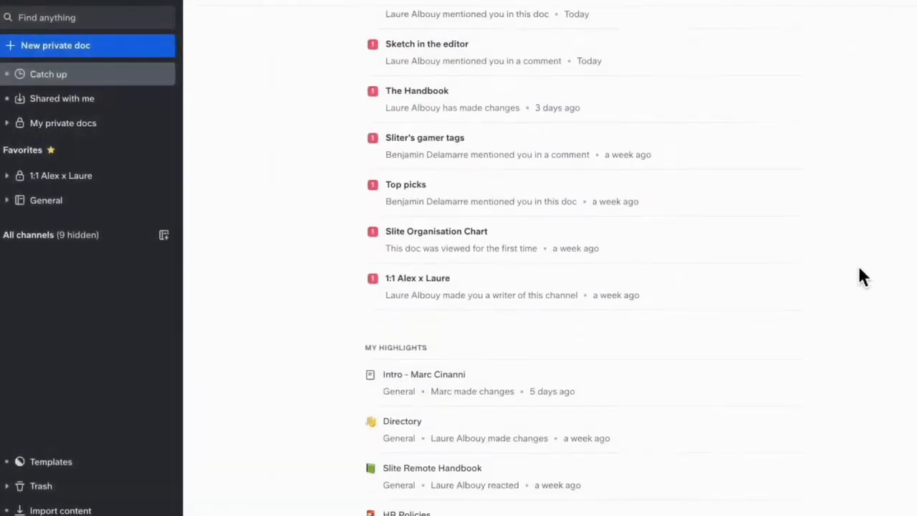
scroll(down, 3)
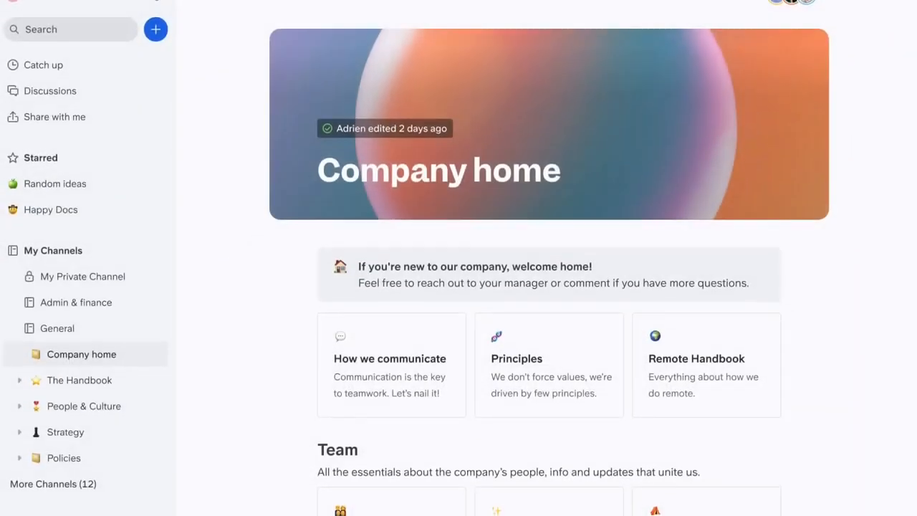
scroll(down, 3)
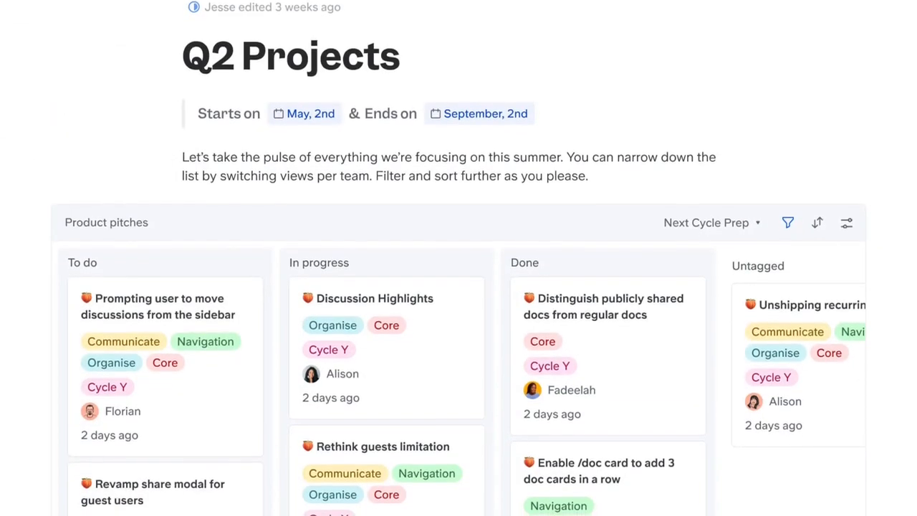
scroll(down, 3)
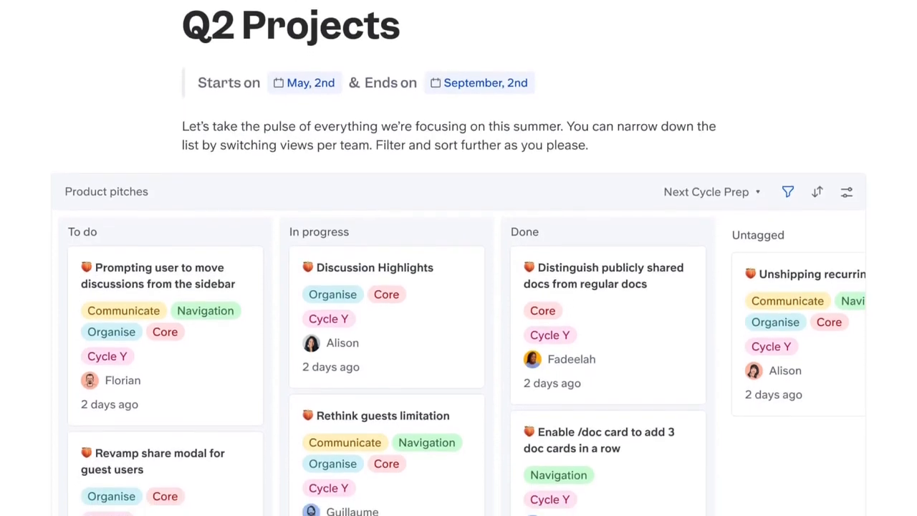
scroll(down, 3)
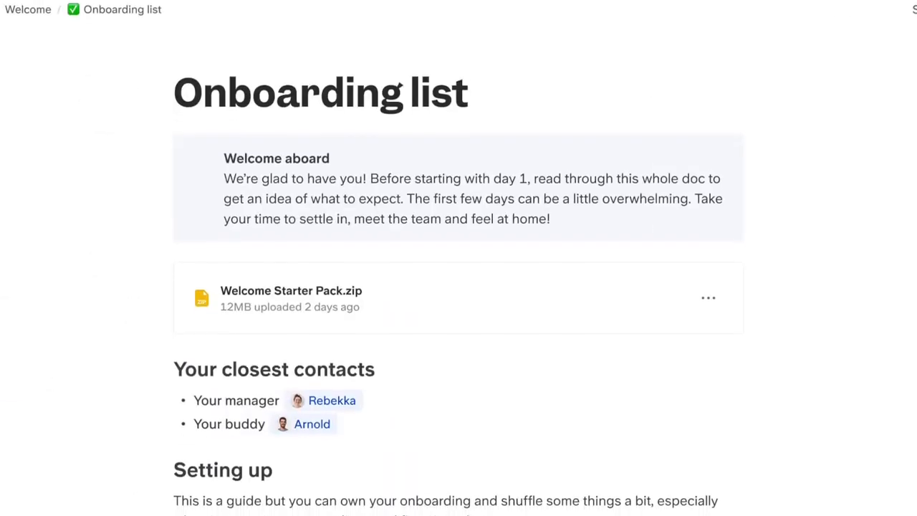
scroll(down, 3)
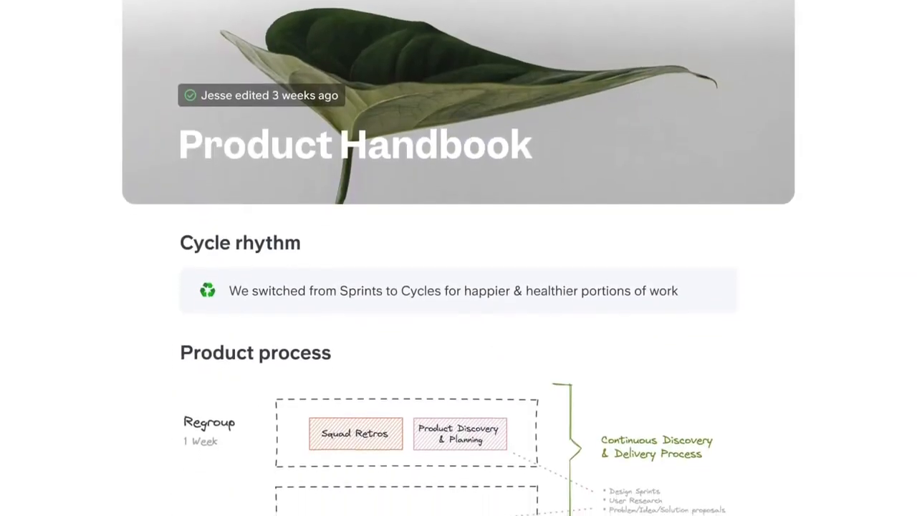
scroll(down, 3)
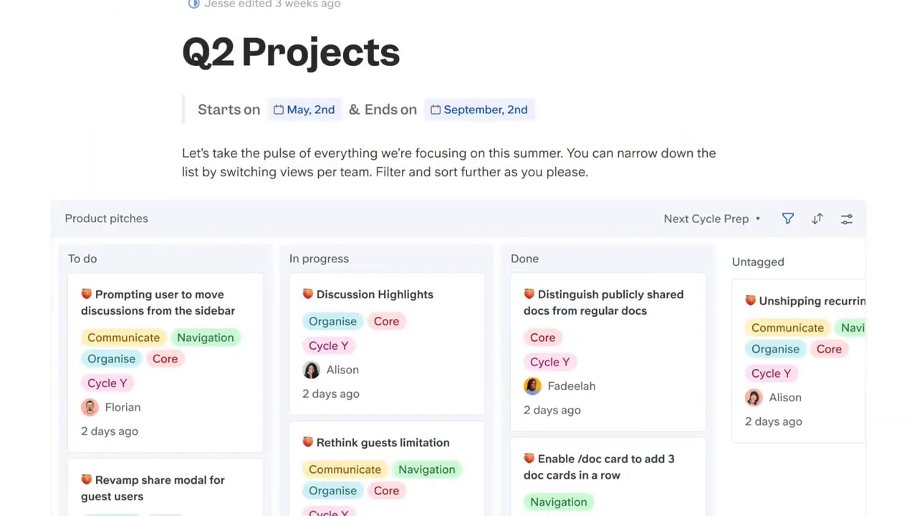
scroll(down, 3)
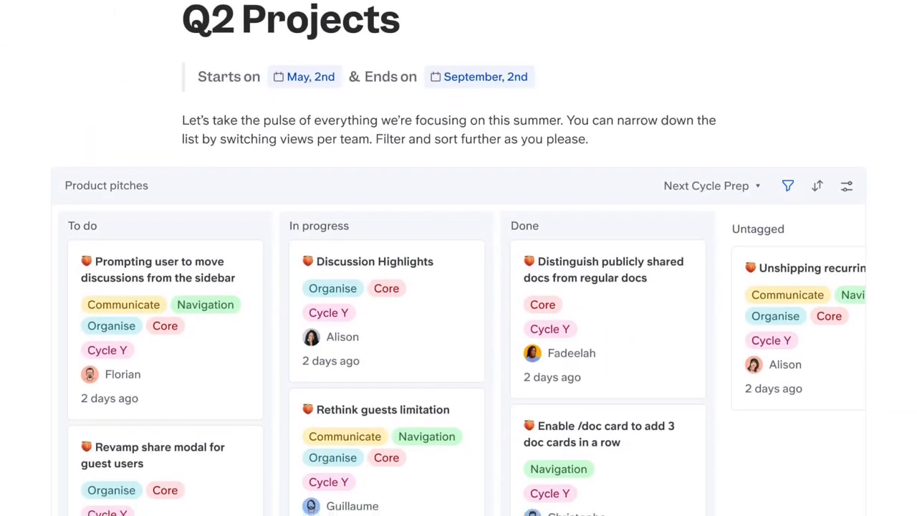
scroll(down, 3)
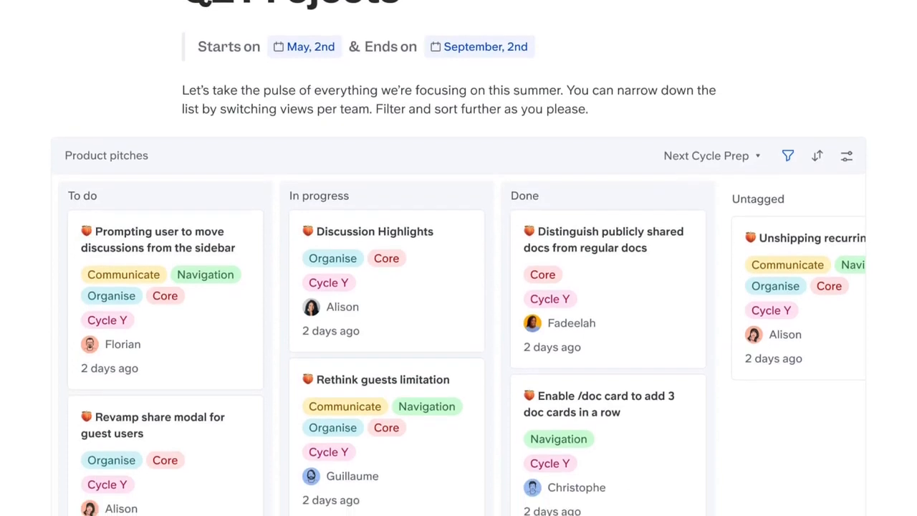
scroll(down, 3)
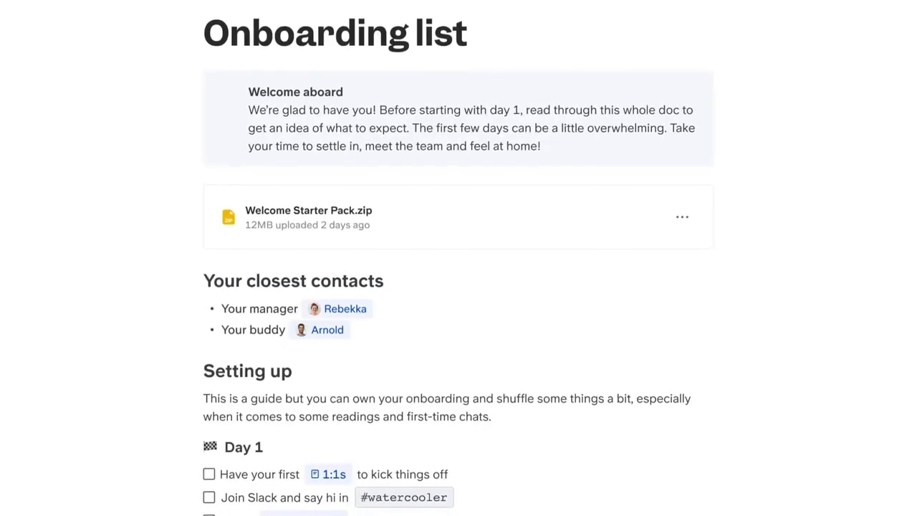
scroll(down, 3)
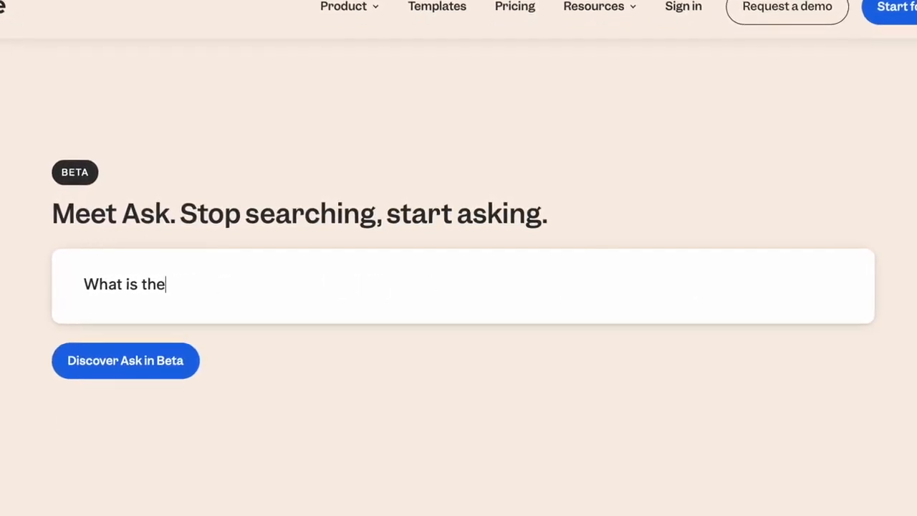
scroll(down, 3)
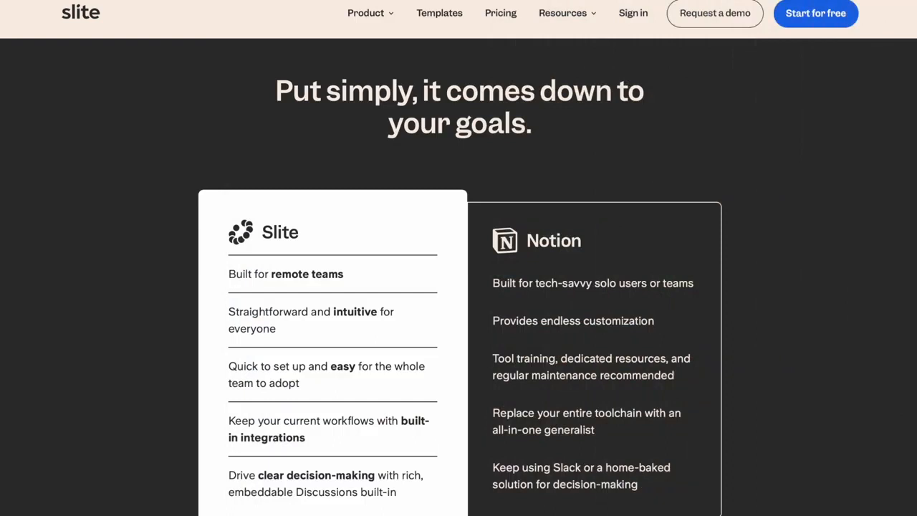
scroll(down, 3)
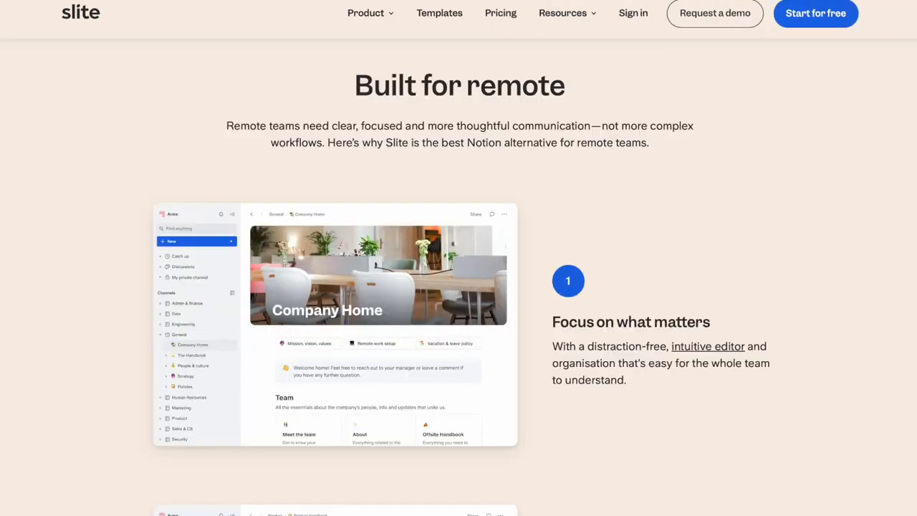
scroll(down, 3)
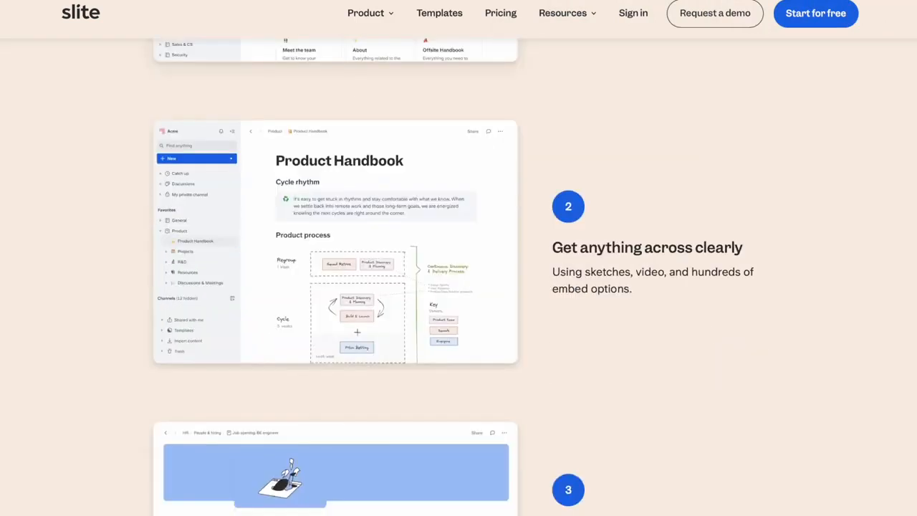
scroll(down, 3)
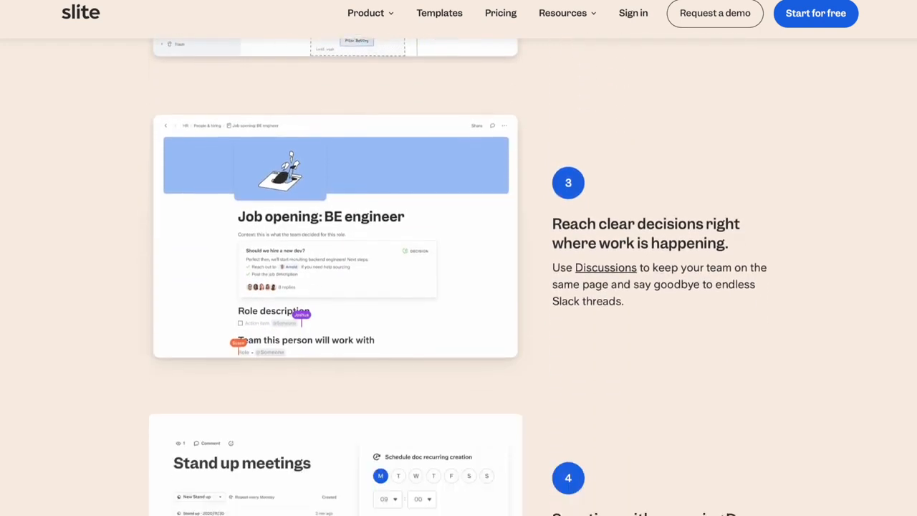
scroll(down, 3)
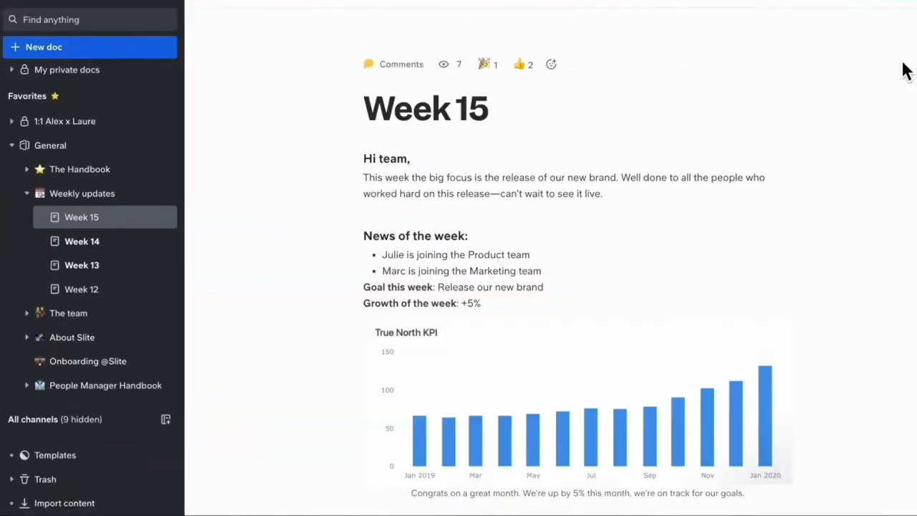
scroll(down, 3)
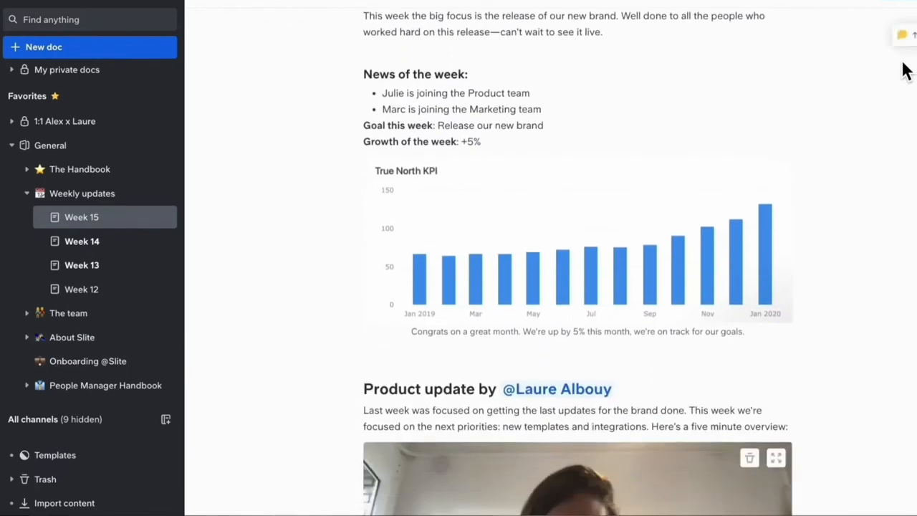
scroll(down, 3)
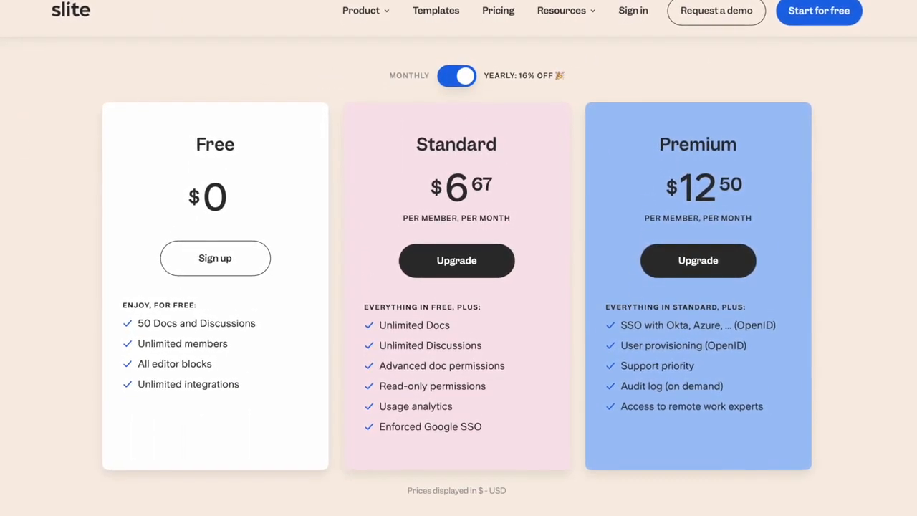
scroll(down, 3)
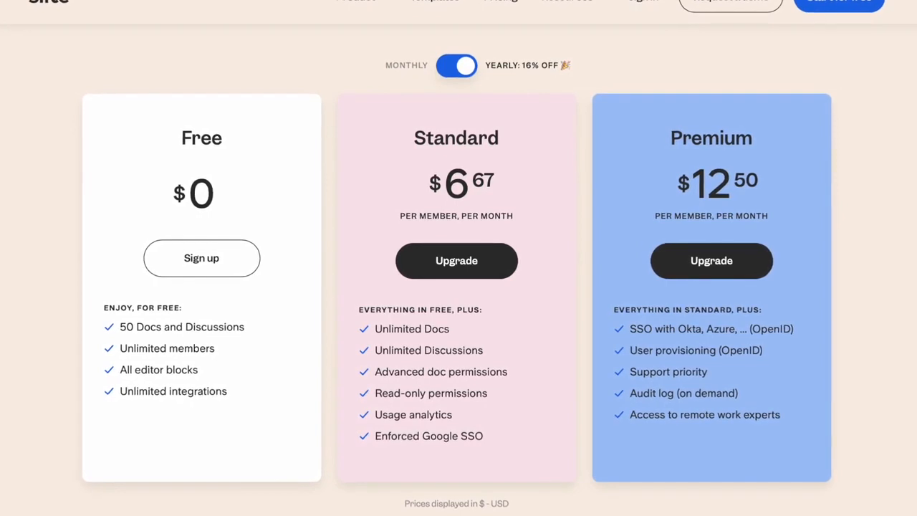
scroll(down, 3)
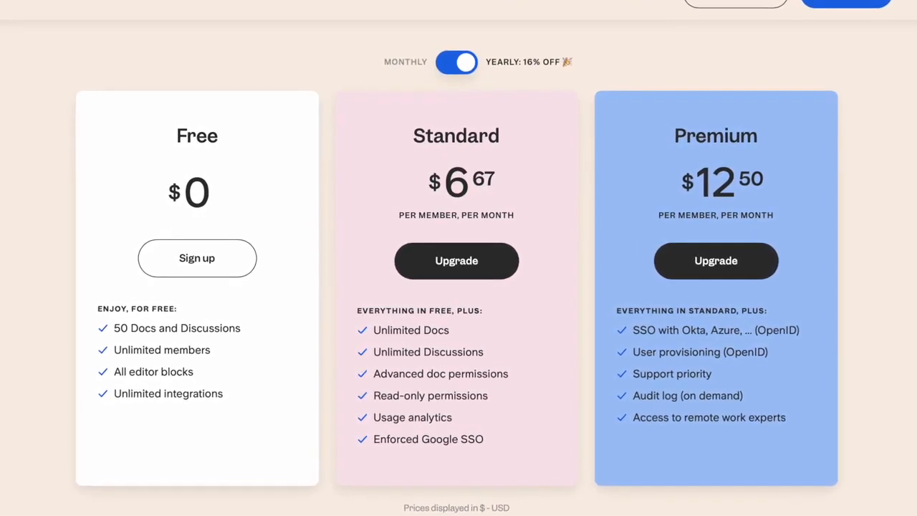